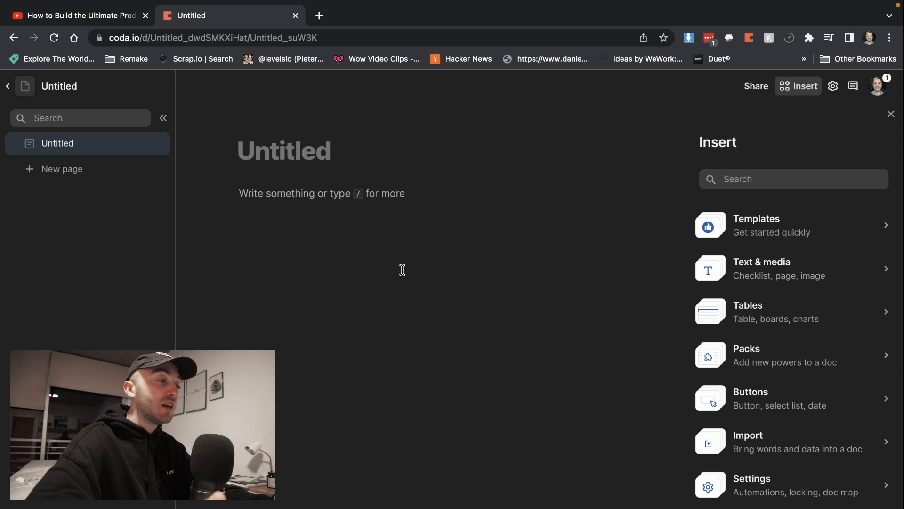
- Create pages titled Homepage and Projects, and begin naming a Departments page
text(Homepage)
text(Team)
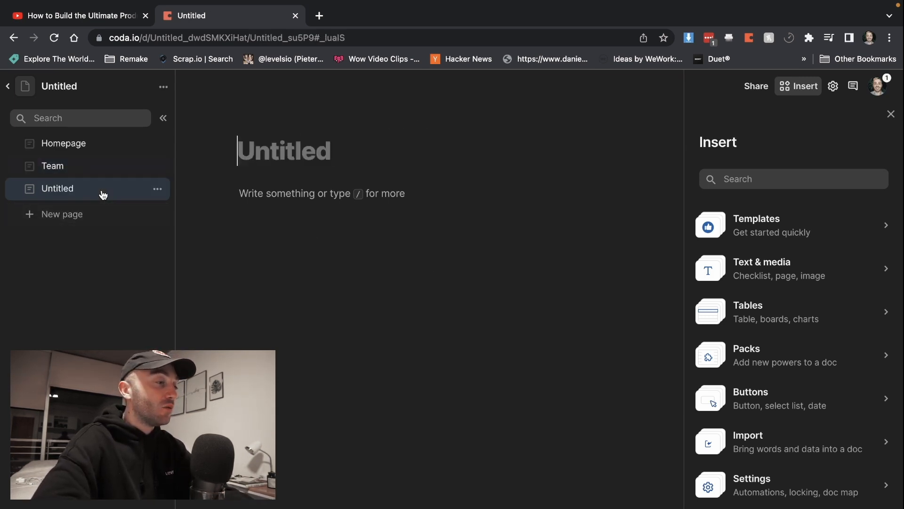
text(Projects)
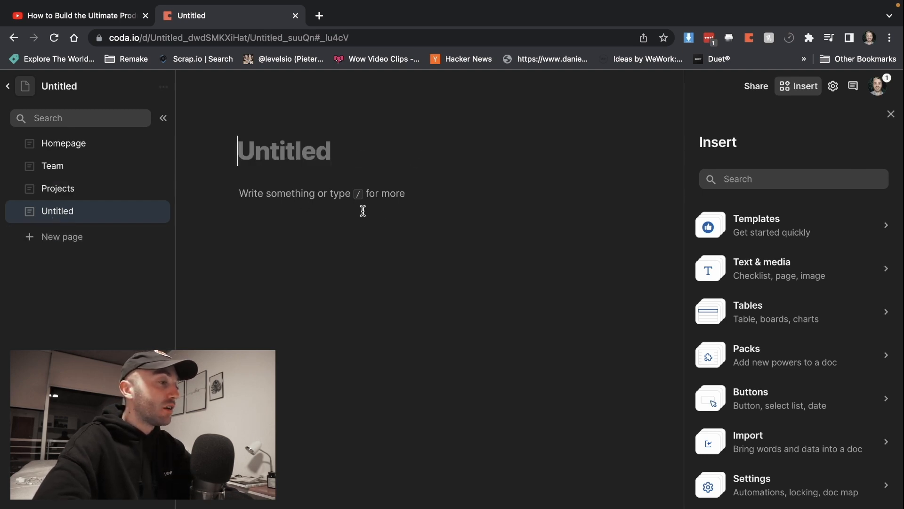
text(Departmne)
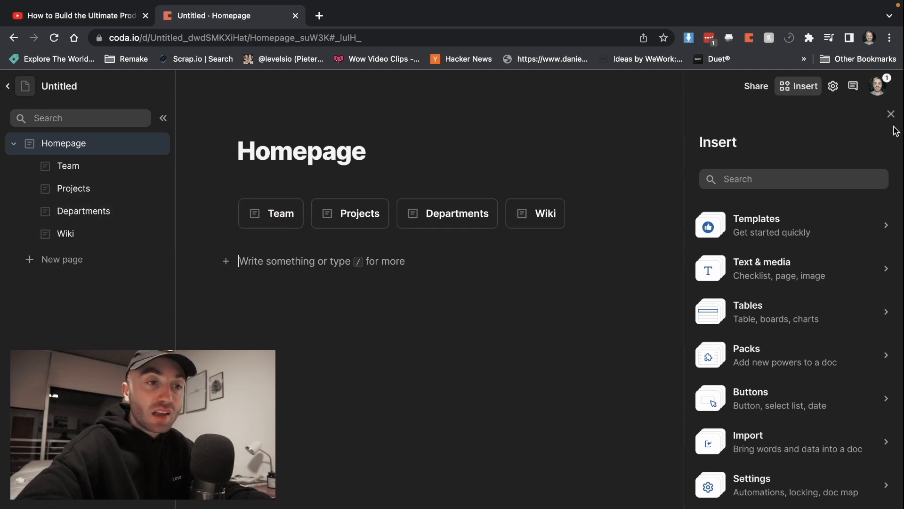
- Close the Insert panel to widen the Homepage editing area
click(891, 114)
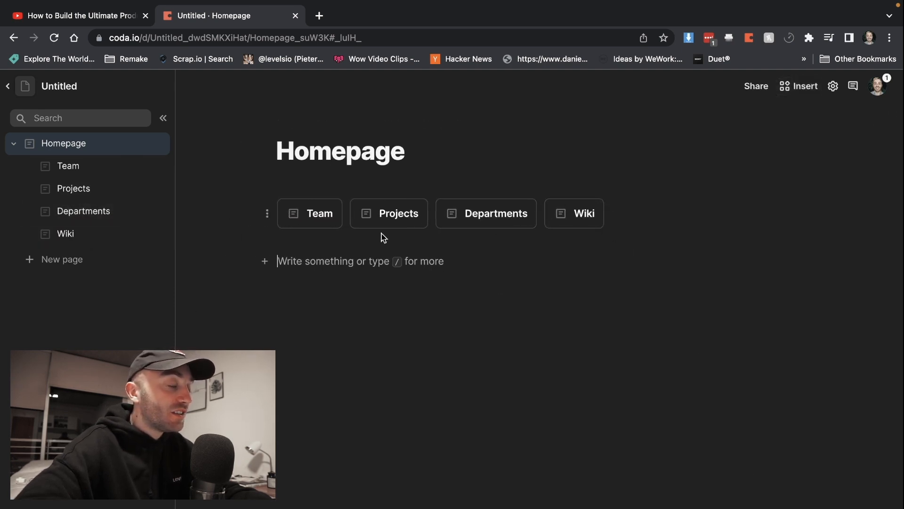